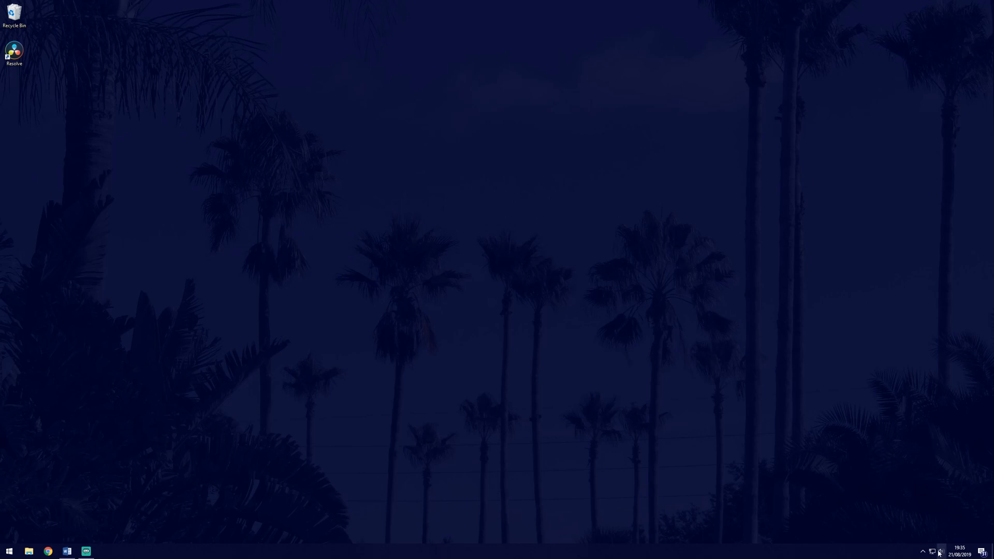
In the Volume Mixer, try raising Speakers and moving System Sounds down then back up
click(942, 550)
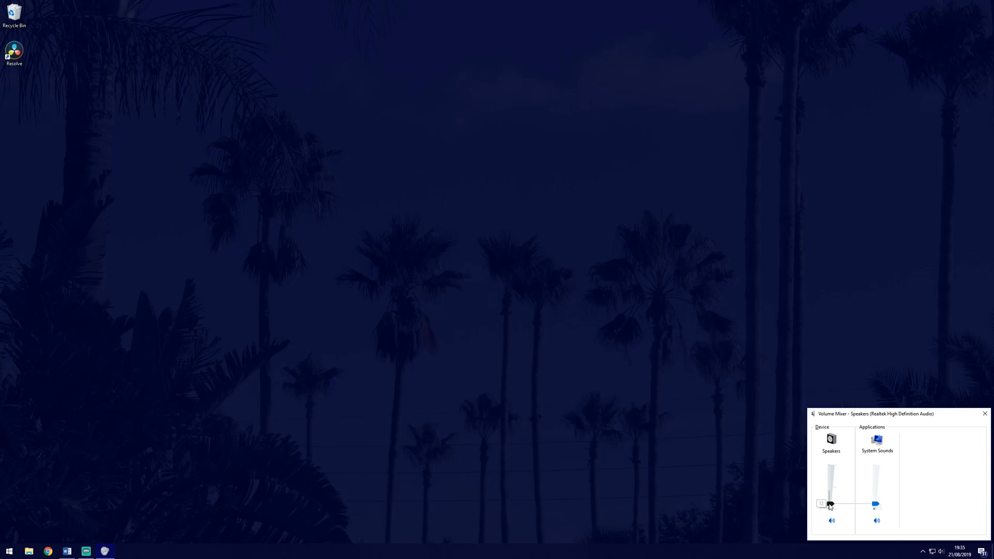
drag(830, 504, 830, 491)
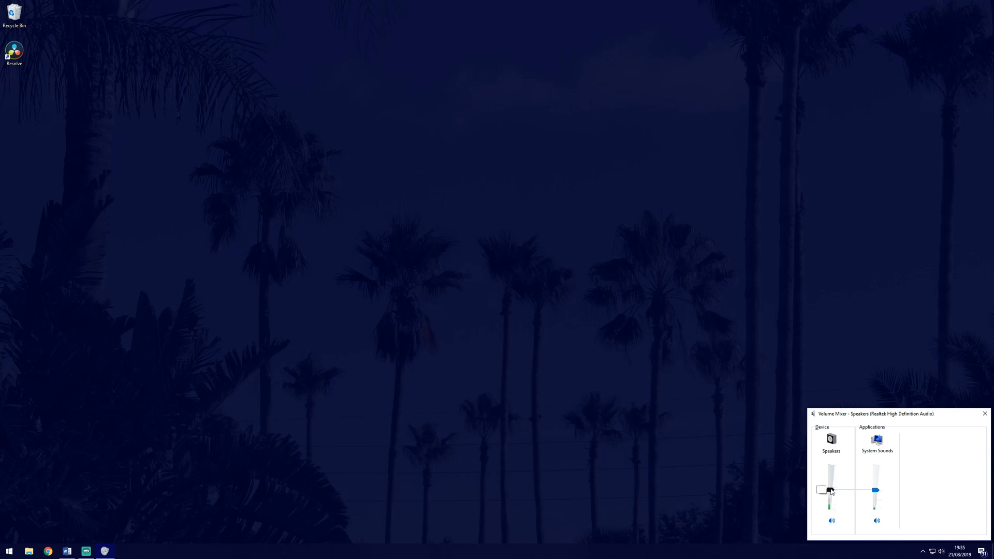
drag(831, 492, 831, 474)
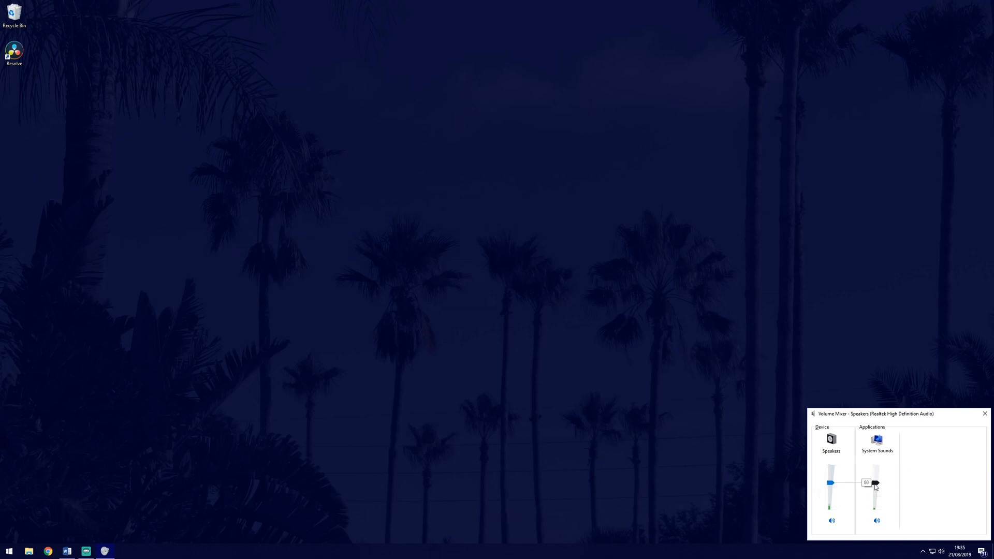
drag(875, 483, 876, 502)
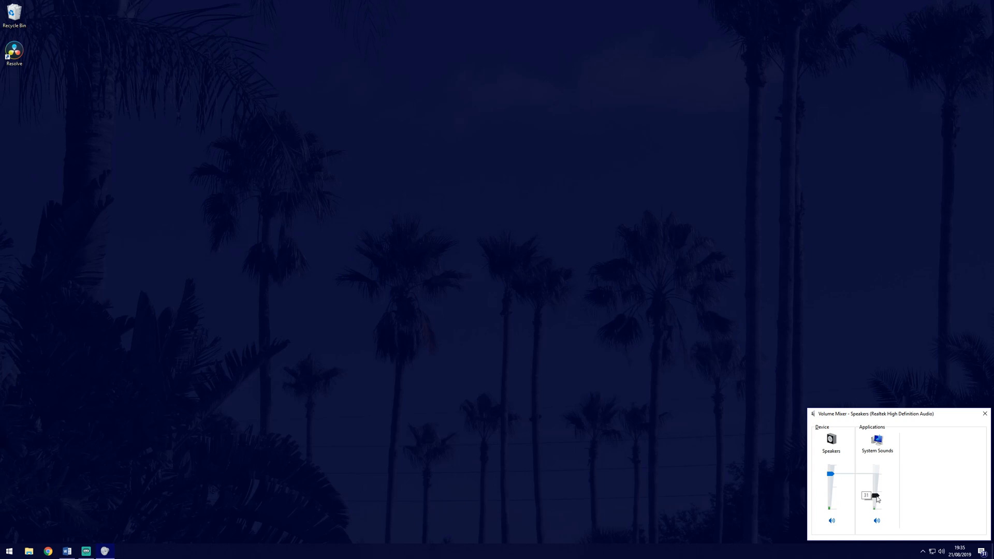
drag(875, 496, 876, 471)
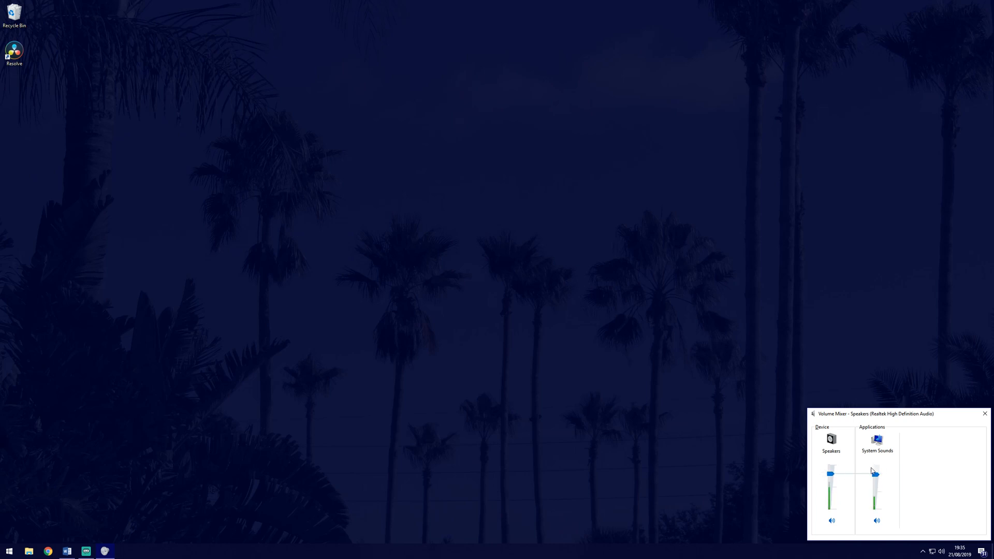
drag(874, 472, 875, 474)
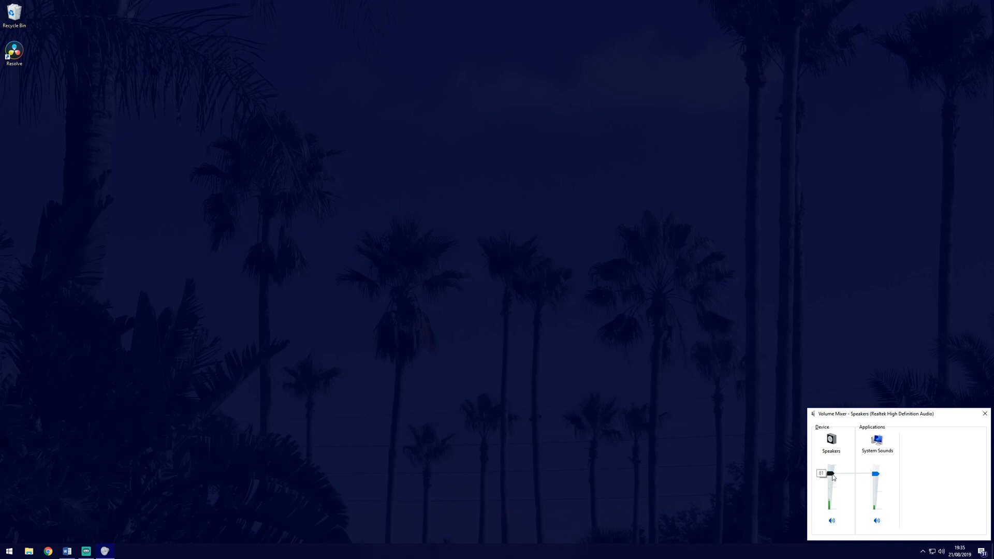
Move the Speakers slider through low and high positions, settling at a middle level matching System Sounds
drag(831, 473, 830, 475)
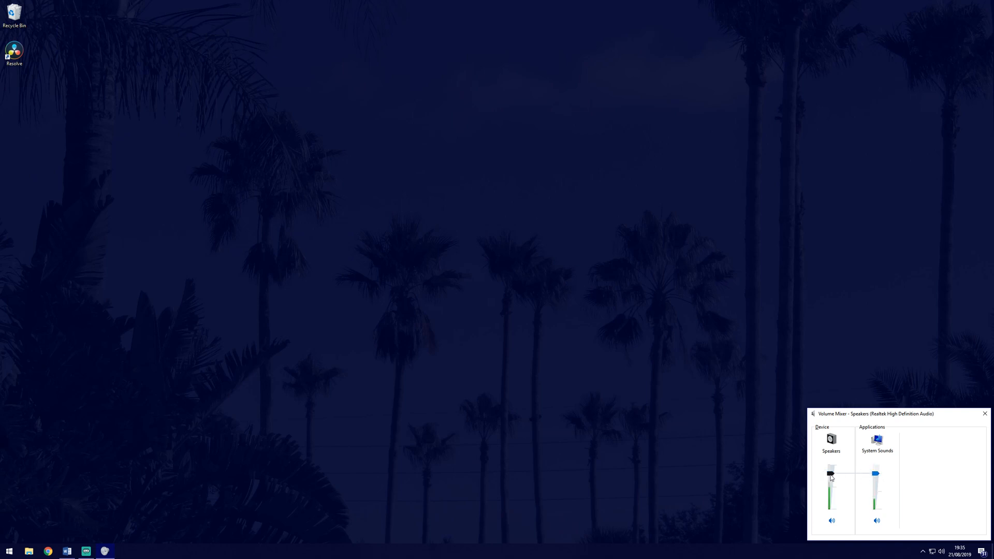
drag(831, 472, 830, 474)
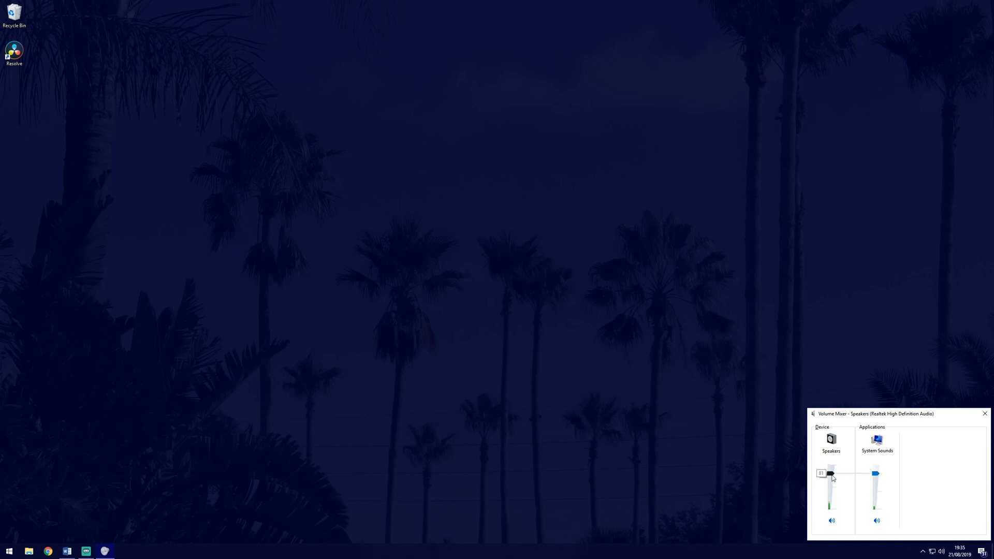
drag(831, 473, 831, 488)
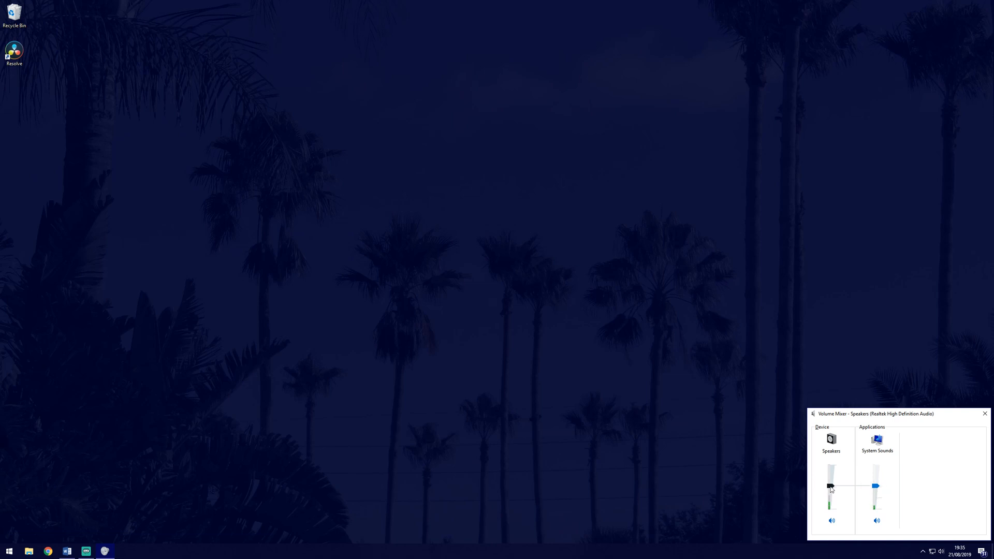
drag(830, 487, 830, 498)
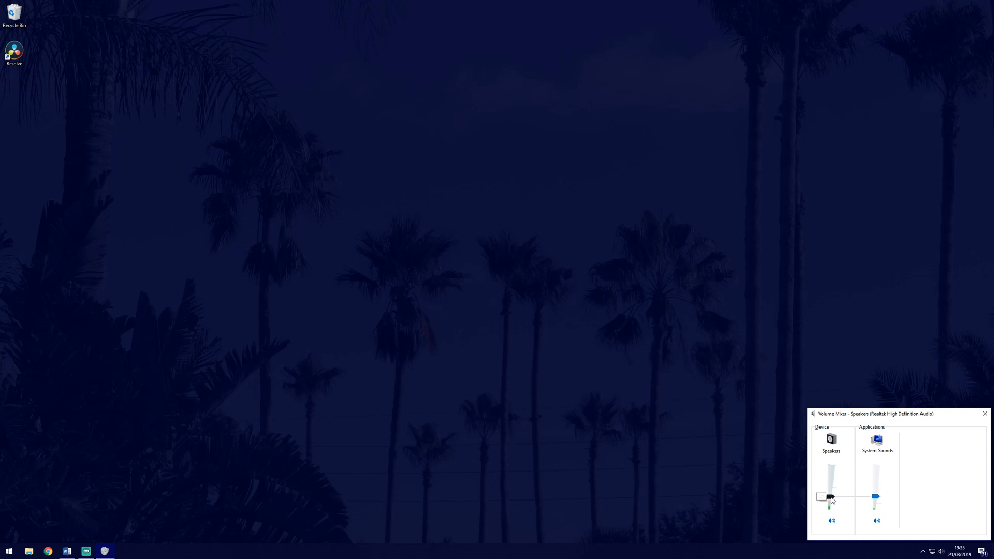
drag(830, 497, 830, 464)
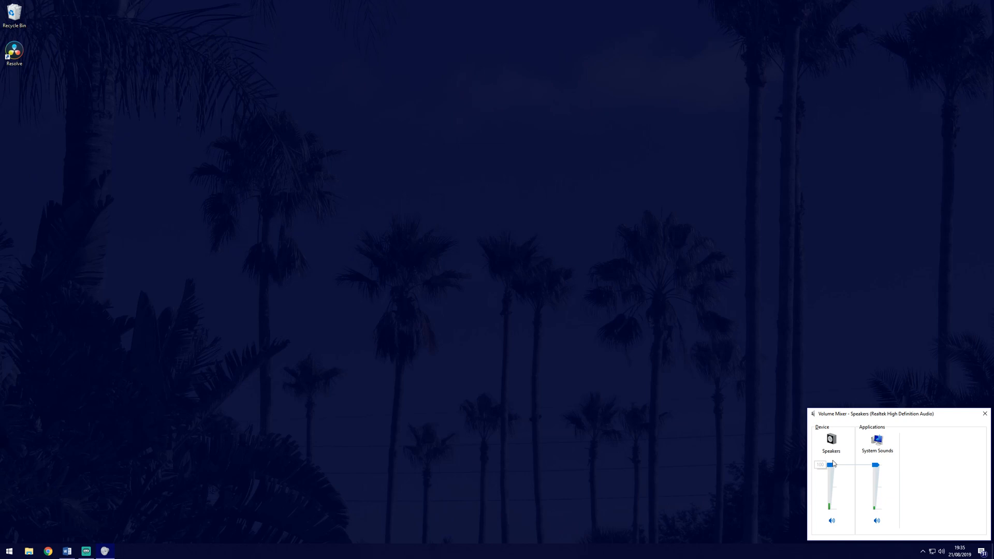
drag(830, 464, 831, 498)
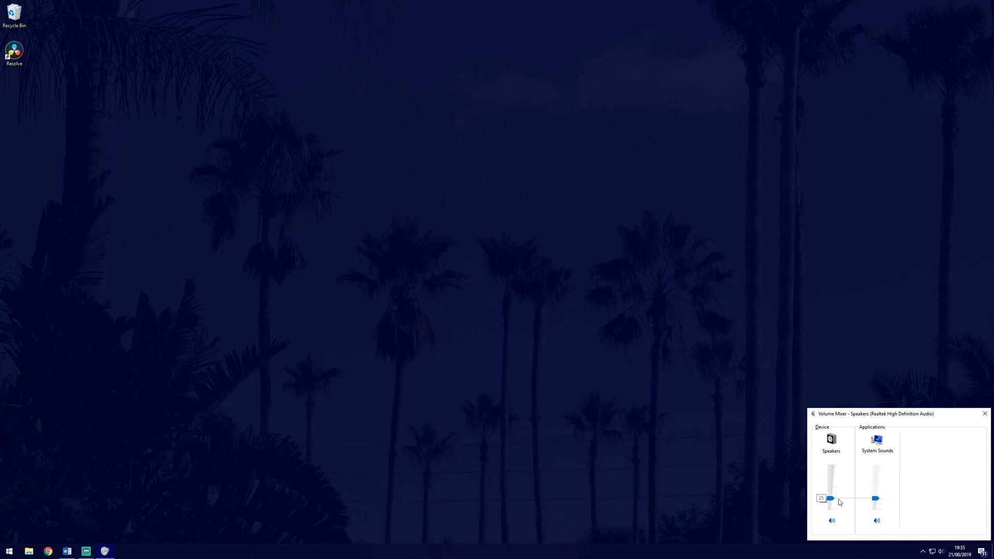
drag(830, 498, 829, 499)
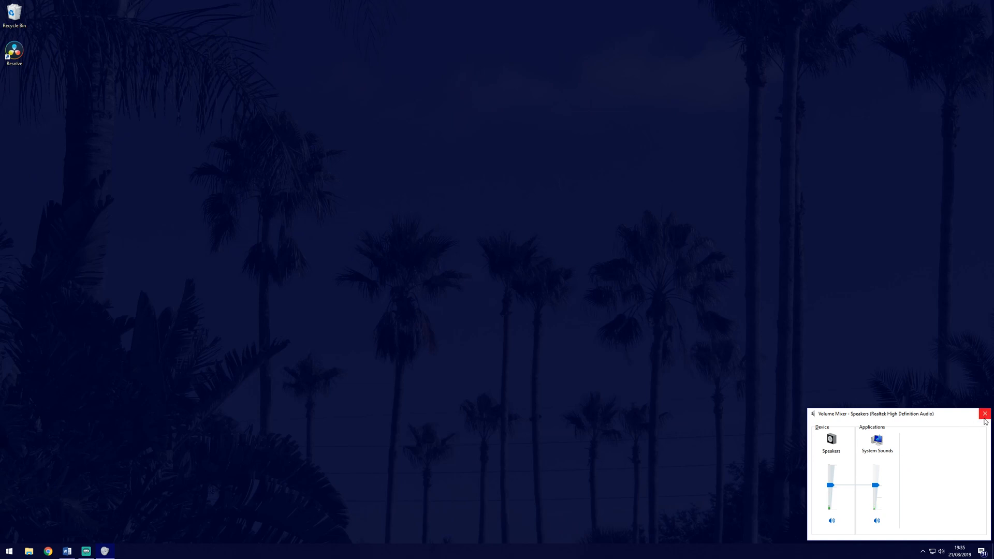
Close the Volume Mixer, leaving the desktop clear
click(985, 413)
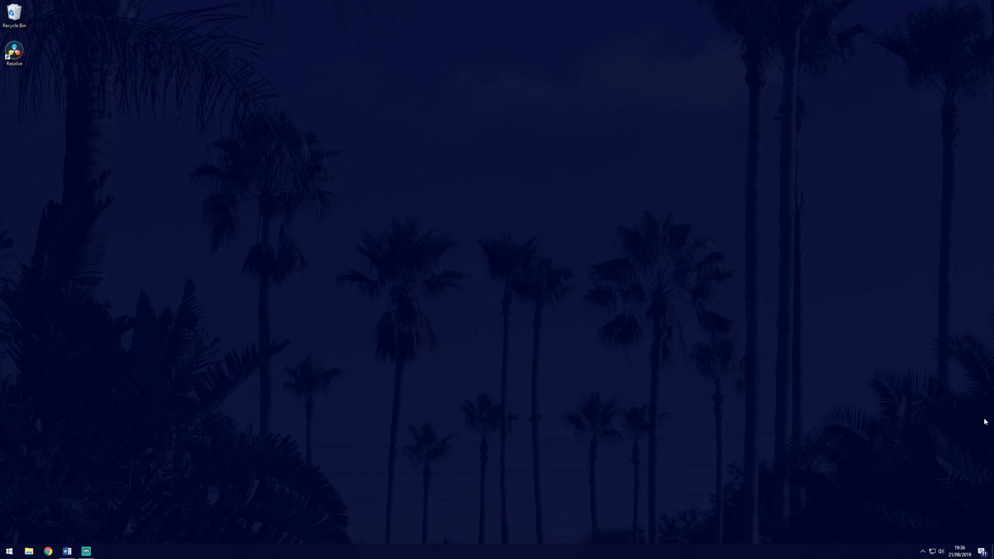
mouse_move(859, 439)
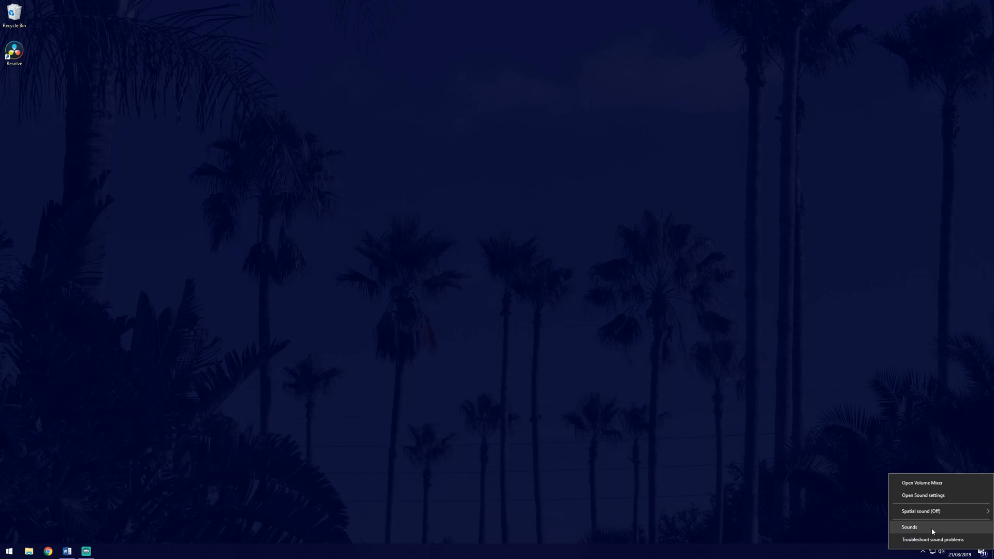
Bring up the Sound control panel's Playback list with disabled and disconnected devices shown
click(909, 527)
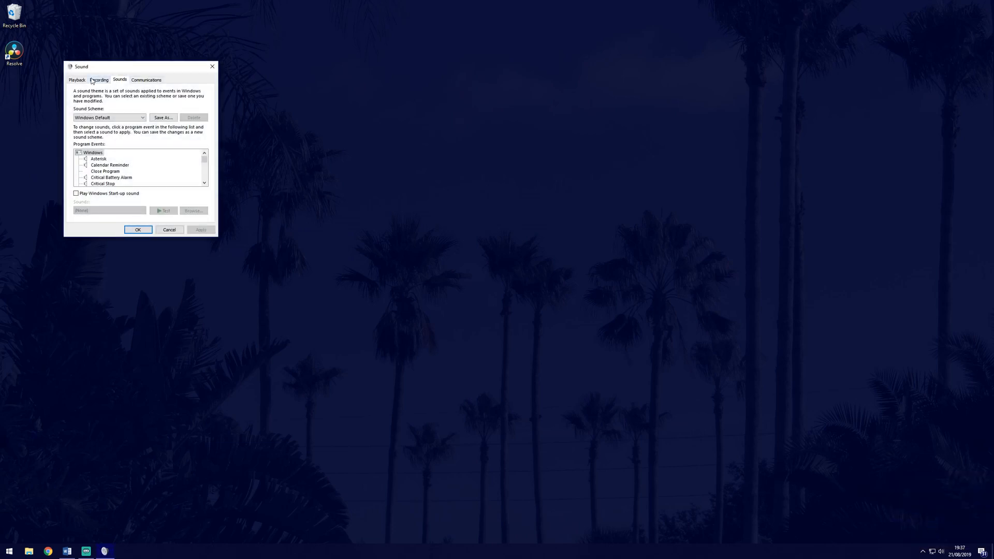
click(77, 79)
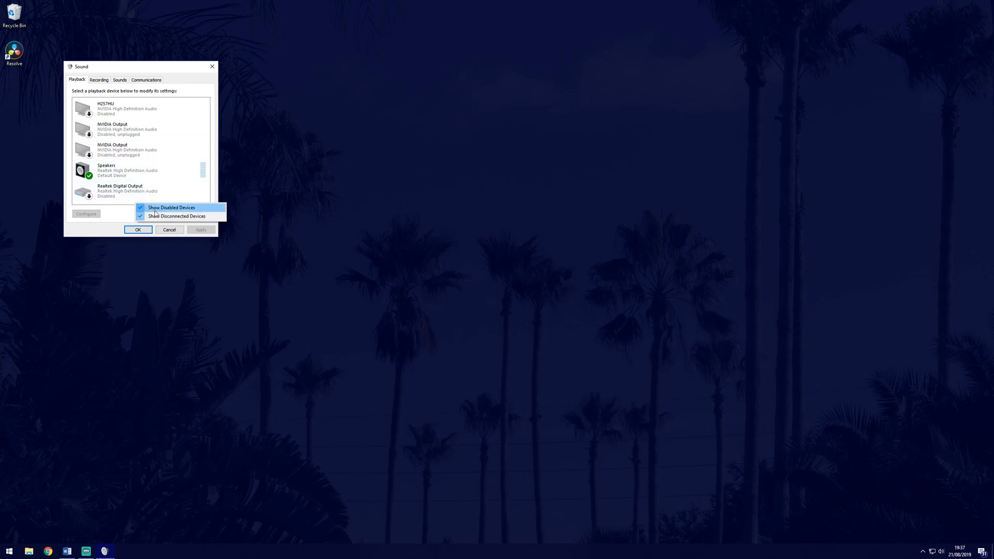
mouse_move(221, 215)
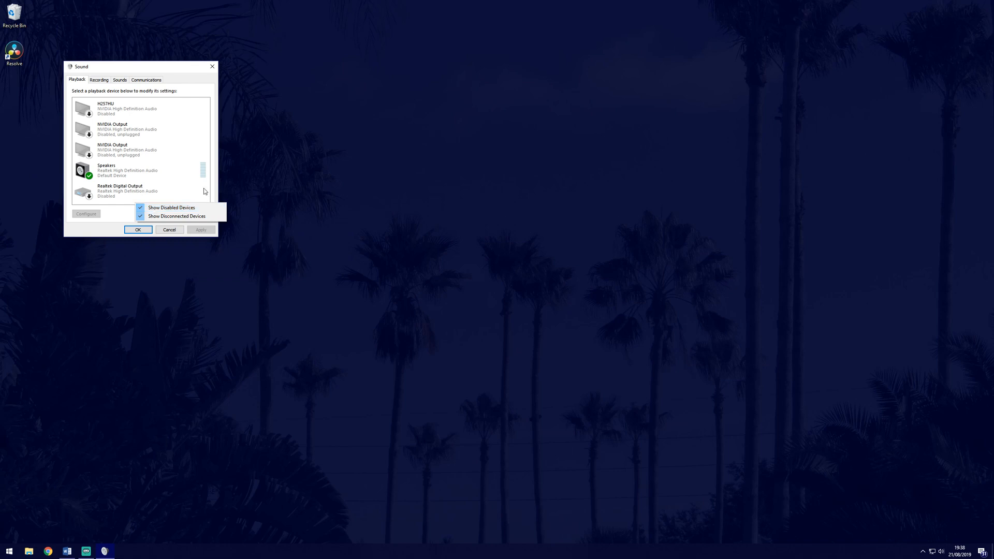
Choose the default Speakers (Realtek High Definition Audio) device in the Playback list
click(117, 170)
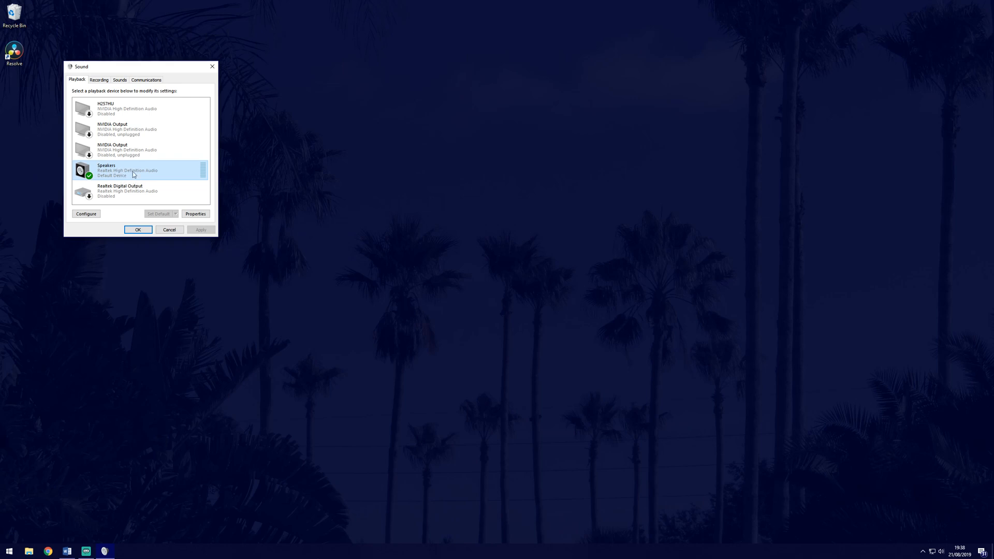
mouse_move(131, 173)
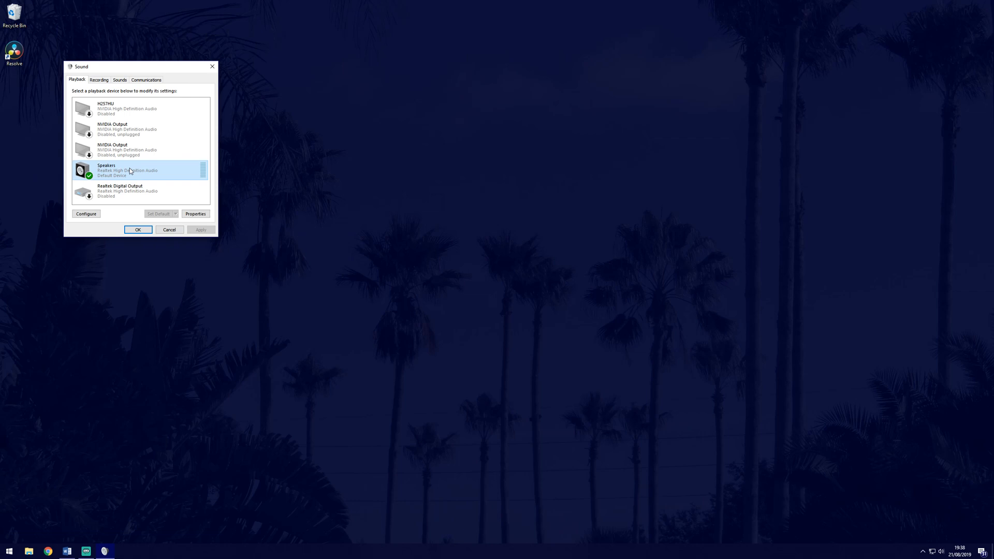
mouse_move(161, 216)
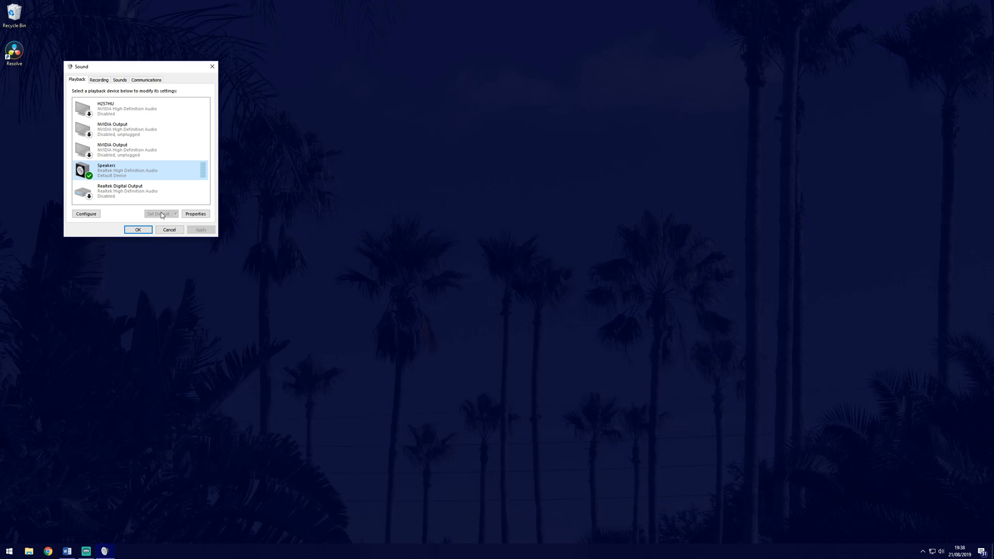
Finish with the Speakers settings and close the Sound window
click(137, 229)
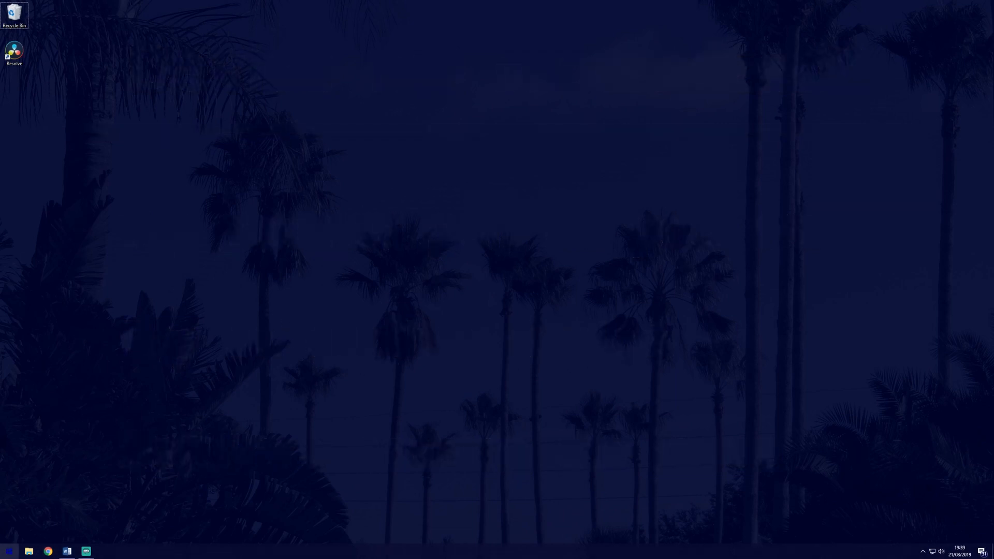
Find the Troubleshoot settings page via Start search and start the Playing Audio troubleshooter
text(tro)
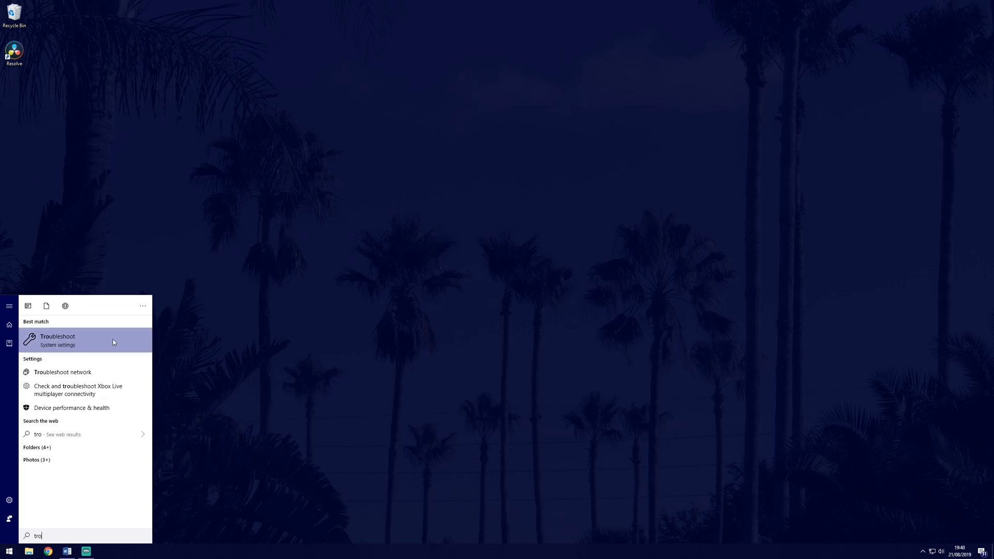
click(57, 340)
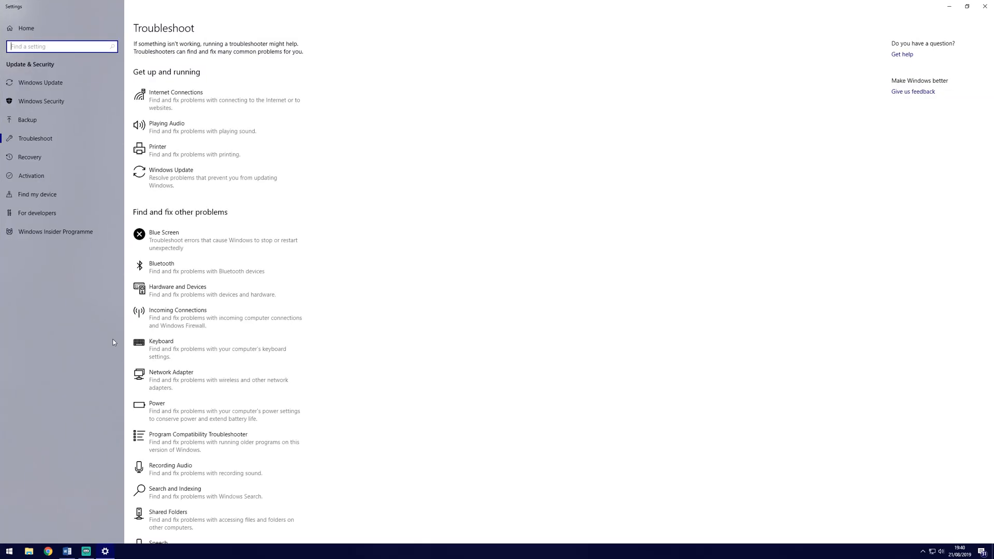
mouse_move(170, 135)
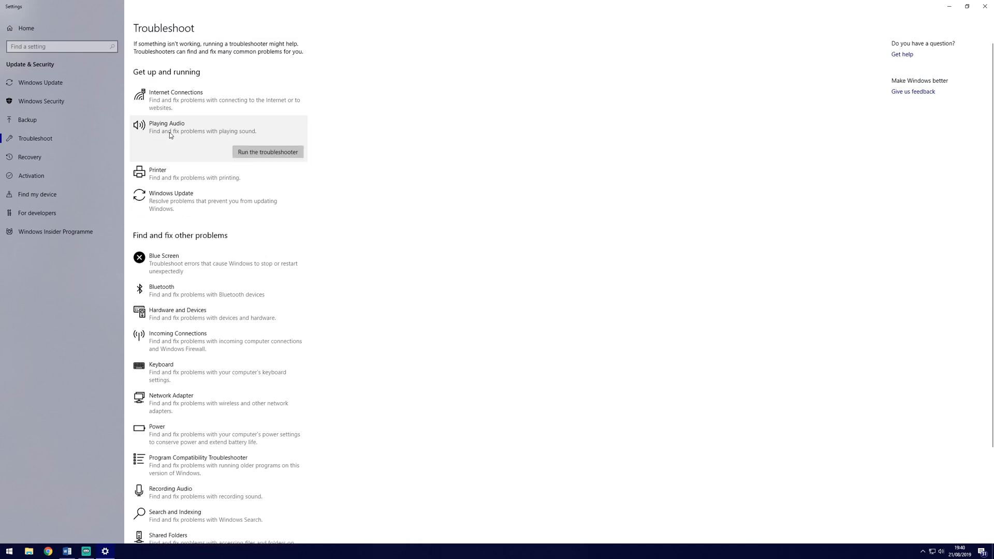
click(268, 152)
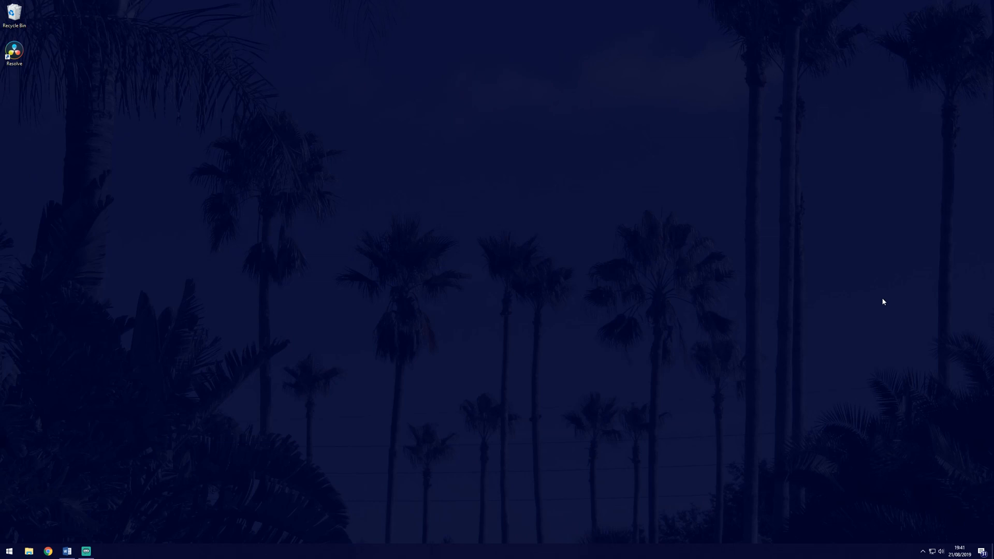
mouse_move(923, 325)
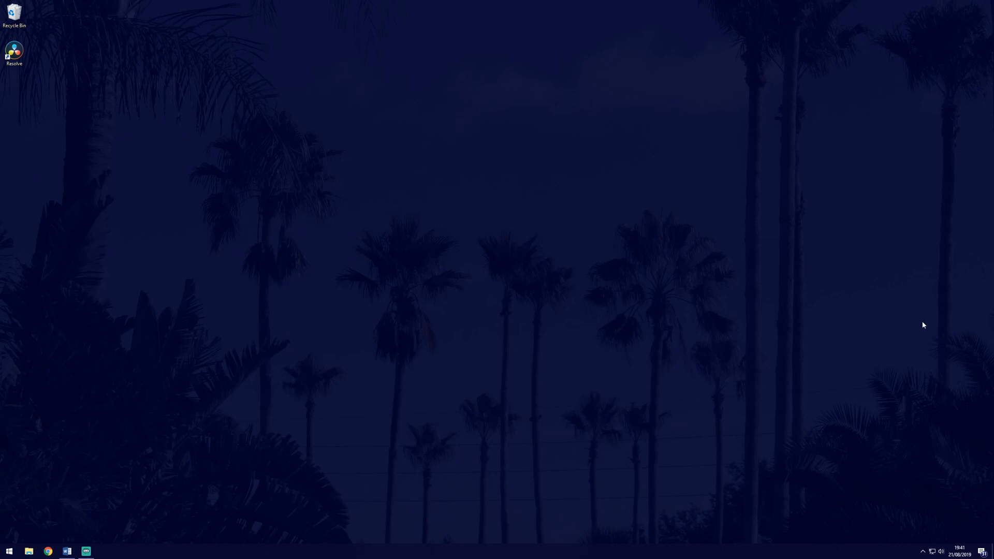
mouse_move(974, 548)
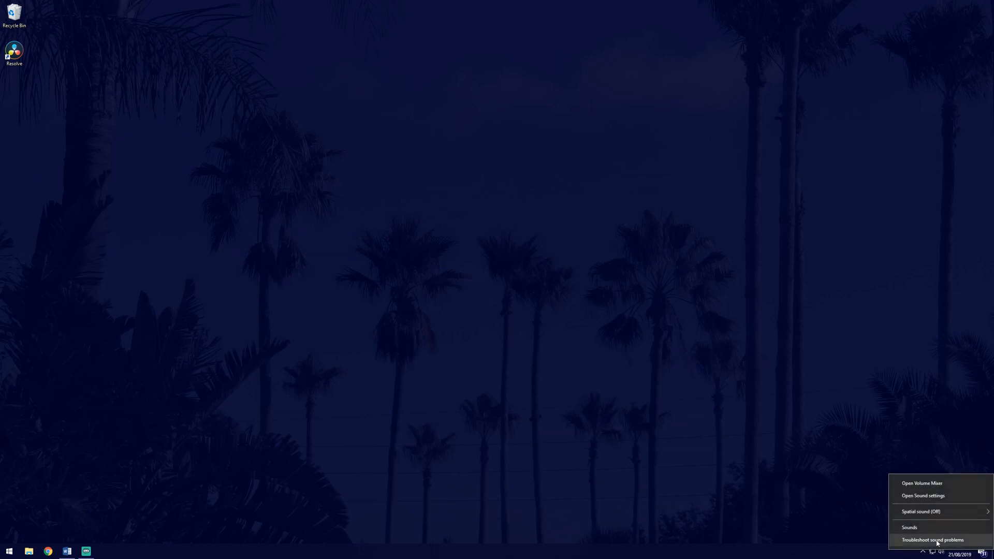
Reach the Speakers device's Properties from the Sound panel and keep Device usage set to enabled
click(909, 527)
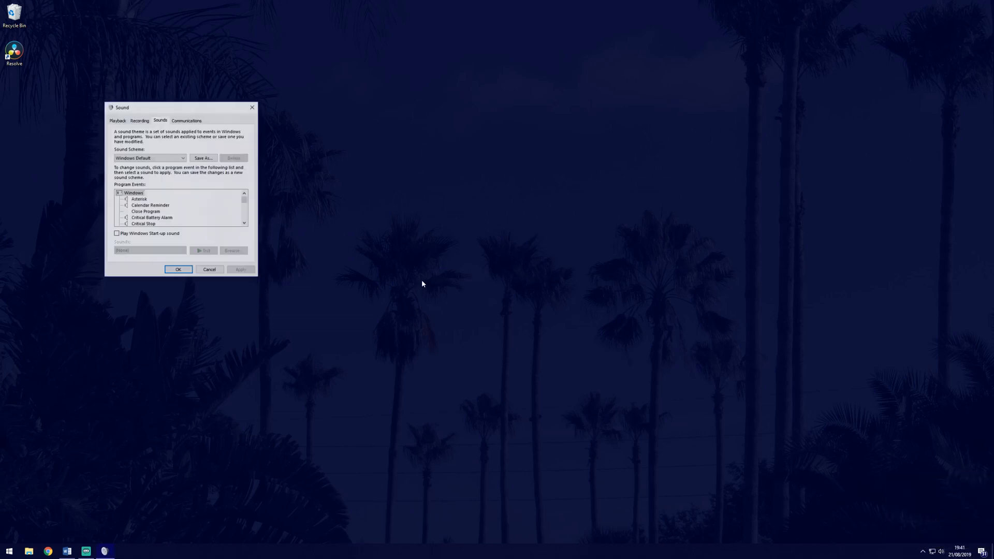
click(117, 120)
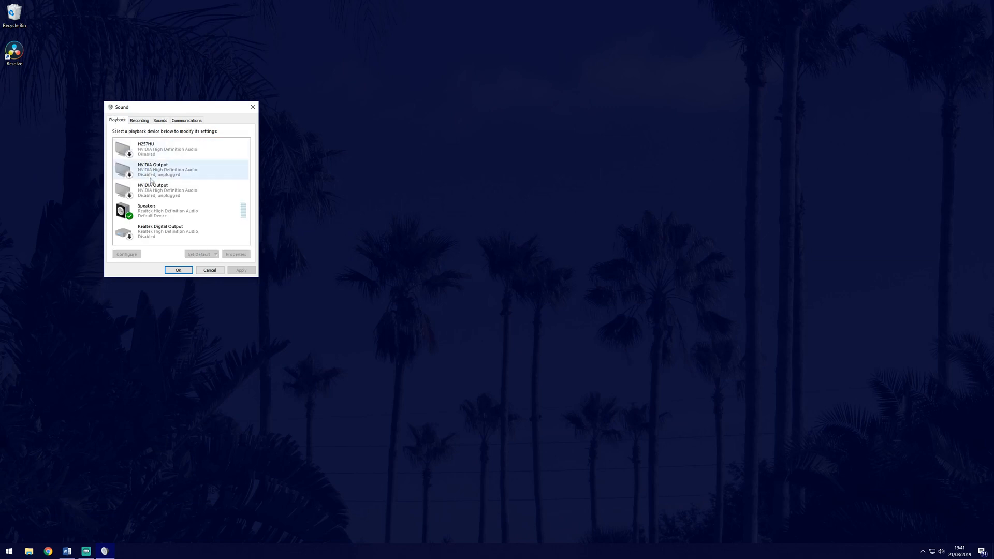
right_click(147, 211)
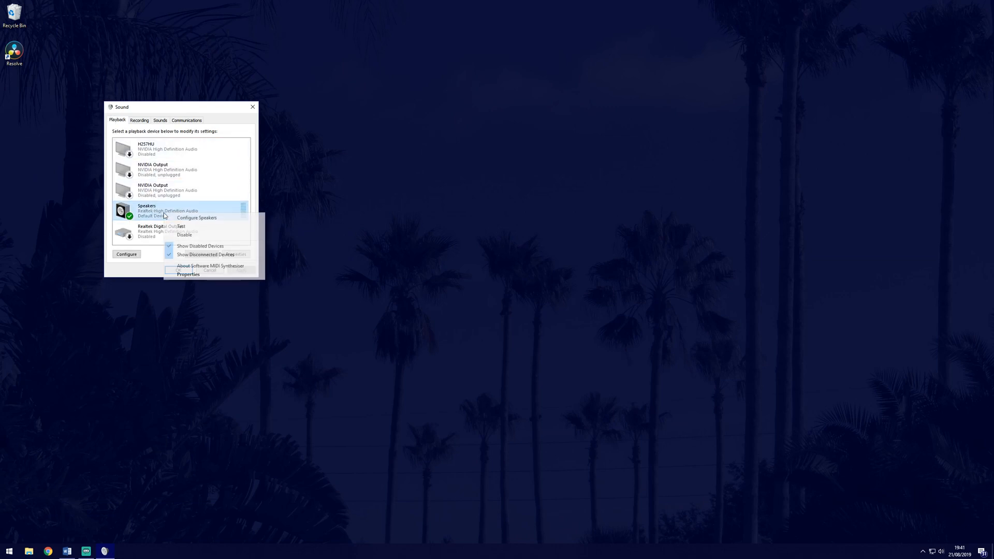
click(188, 274)
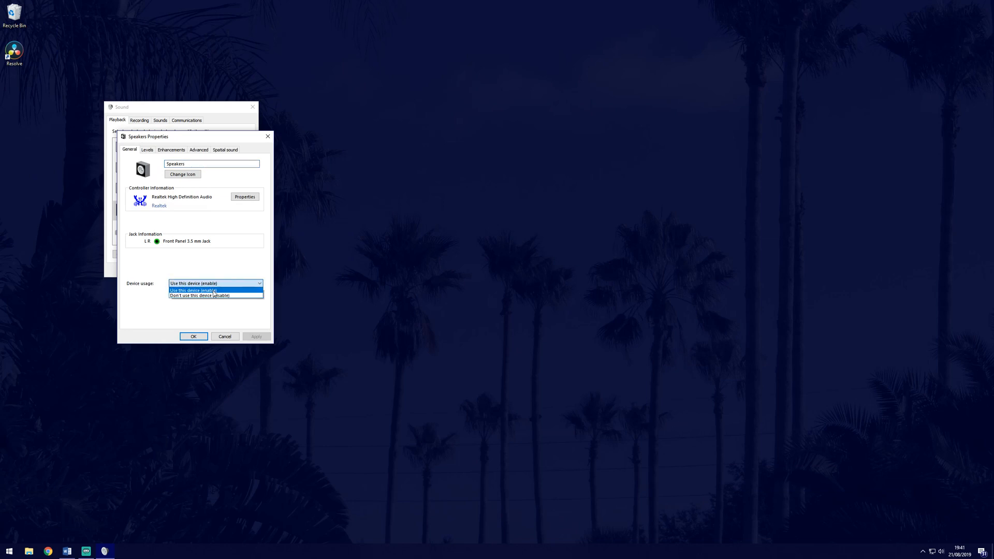
click(212, 290)
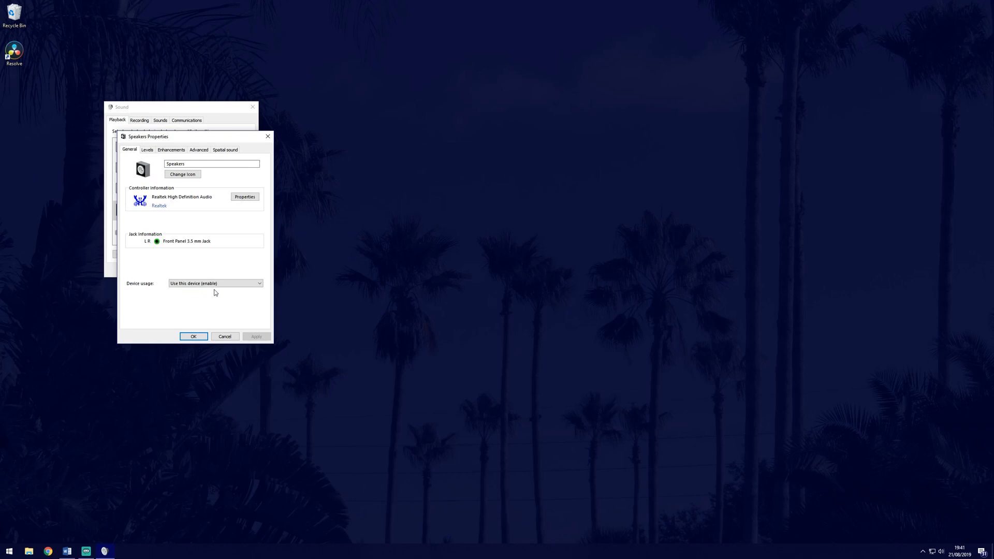
mouse_move(151, 161)
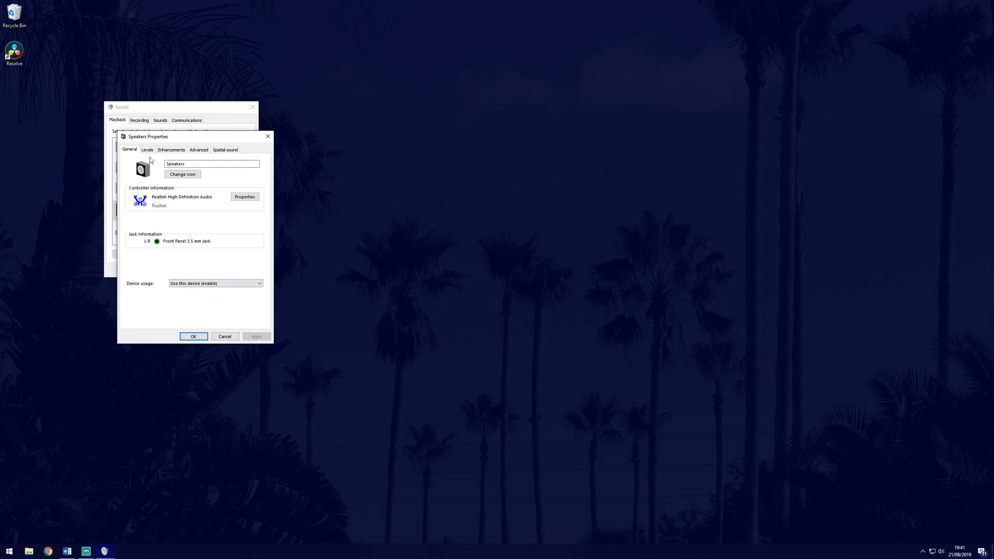
Check the speakers' output level and left/right balance, leaving them unchanged
click(147, 150)
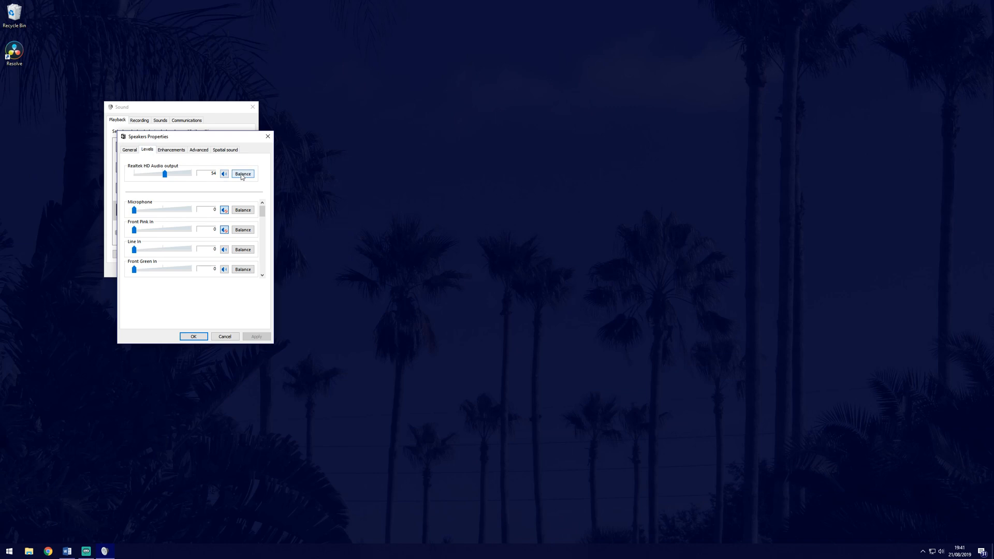
click(243, 174)
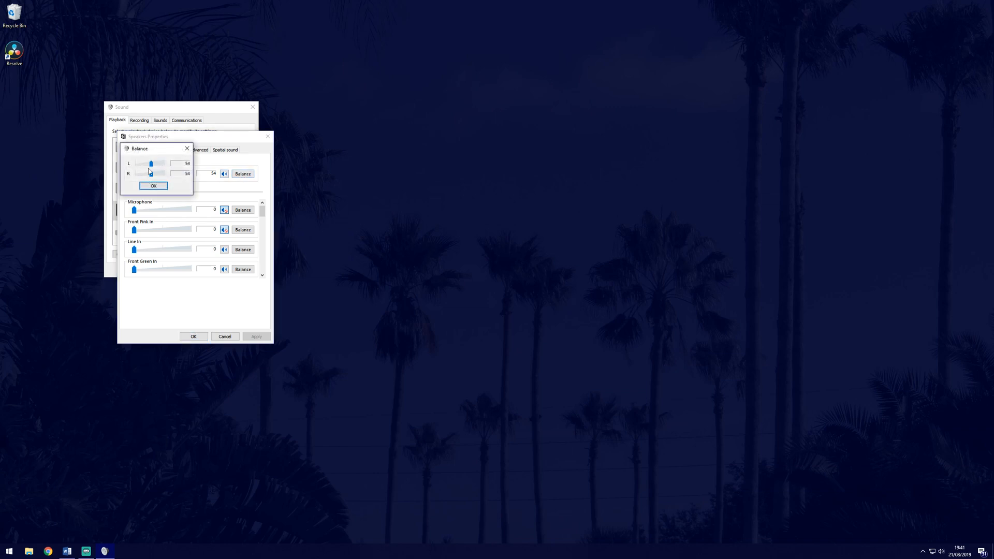
click(153, 186)
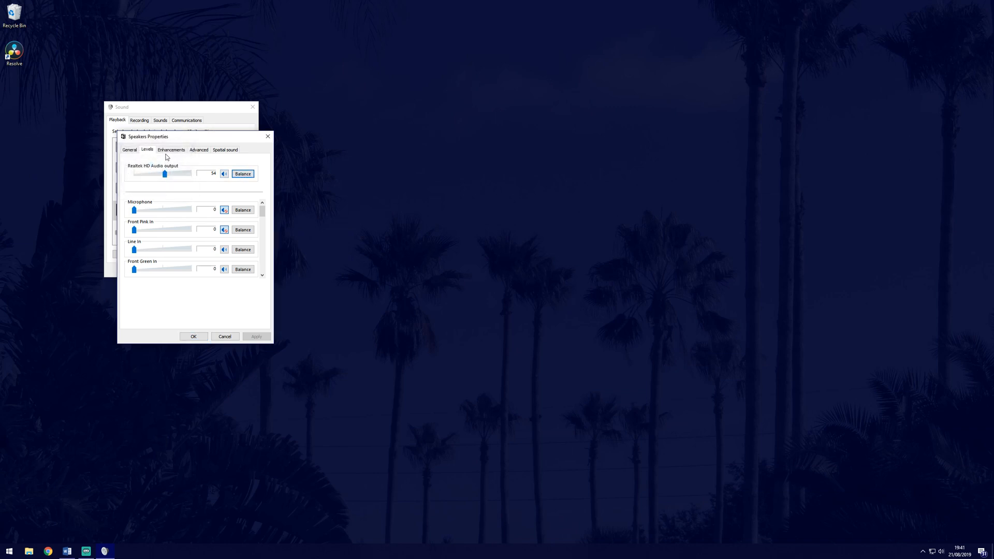
Turn off the Equalizer enhancement, read Bass Management's description, and view the Advanced default format
click(171, 150)
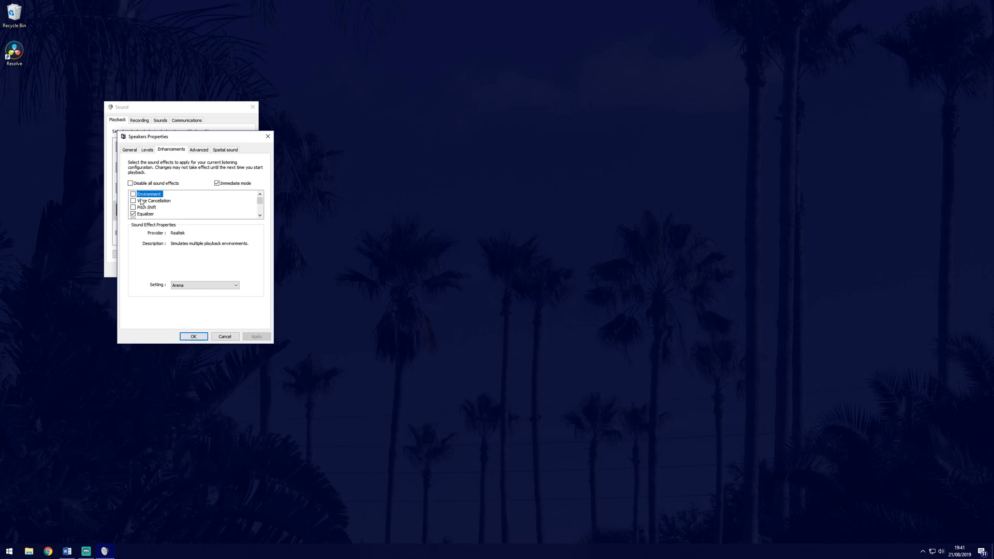
click(146, 214)
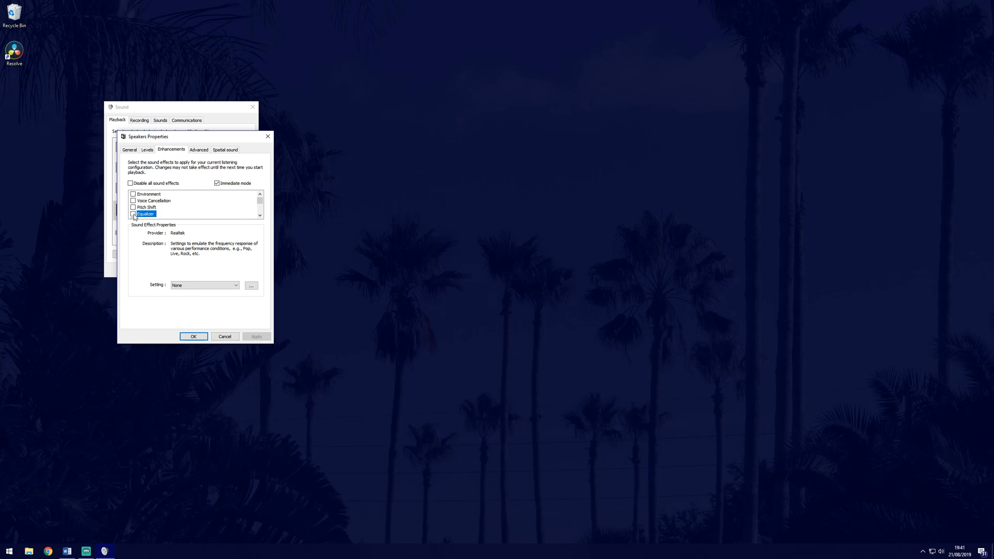
click(155, 200)
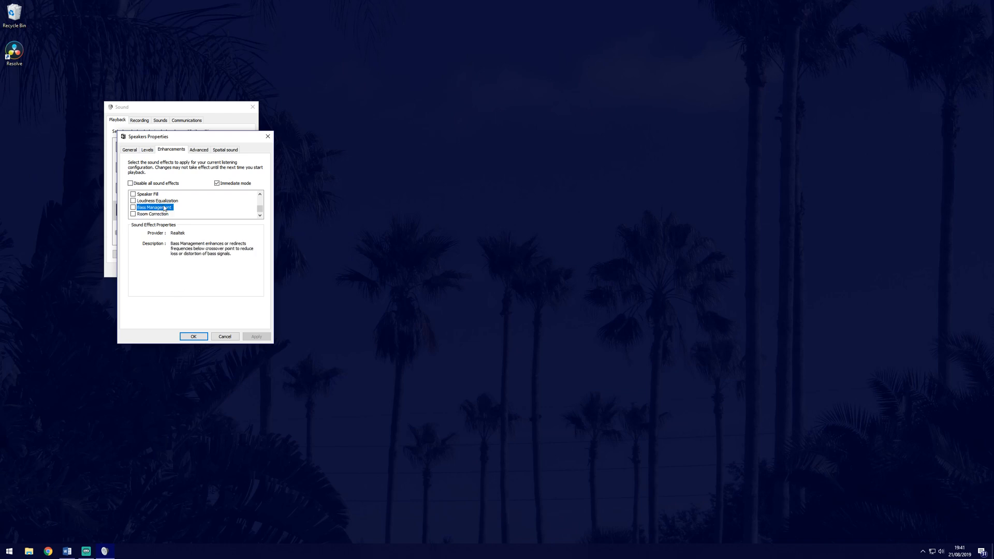
click(198, 149)
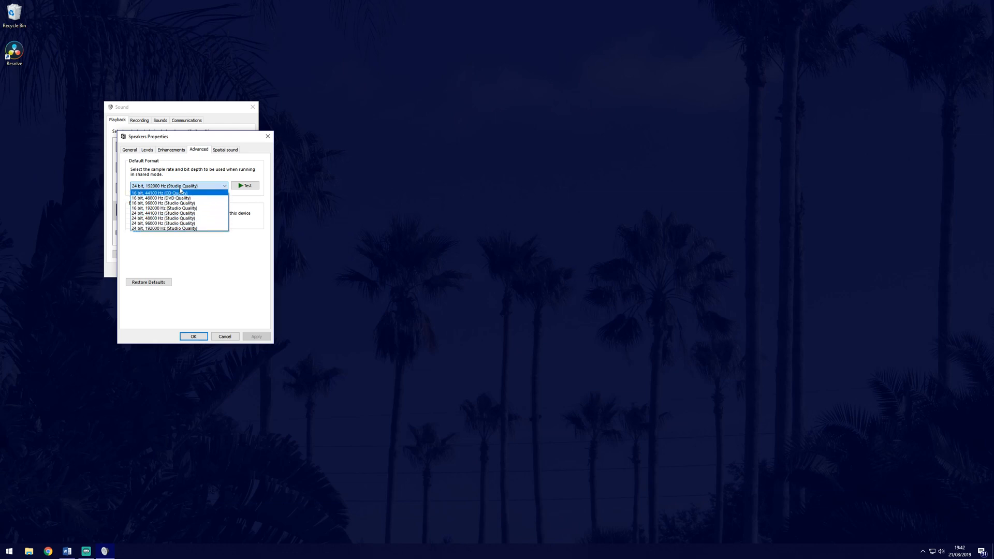
Keep the 24 bit, 192000 Hz default format and return to the General details
click(178, 185)
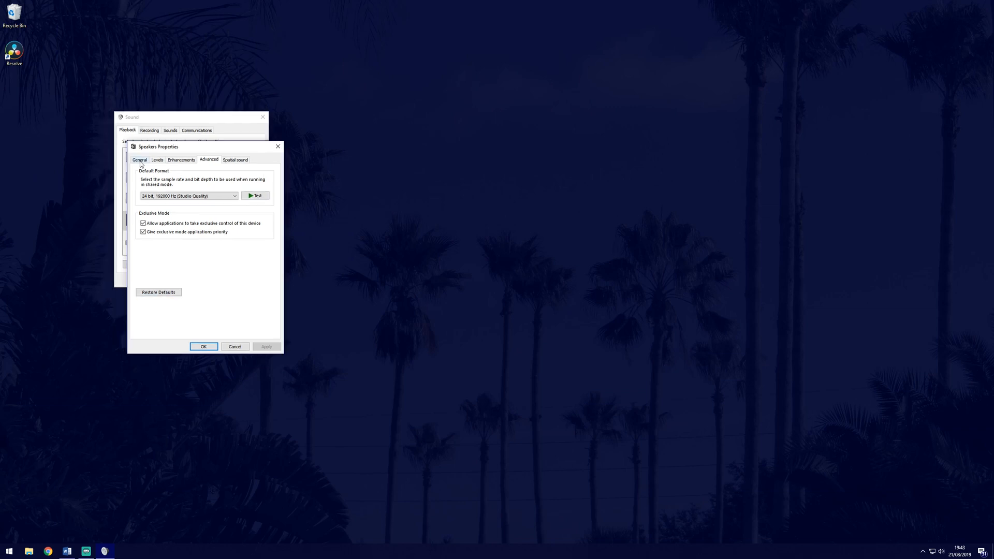
click(139, 160)
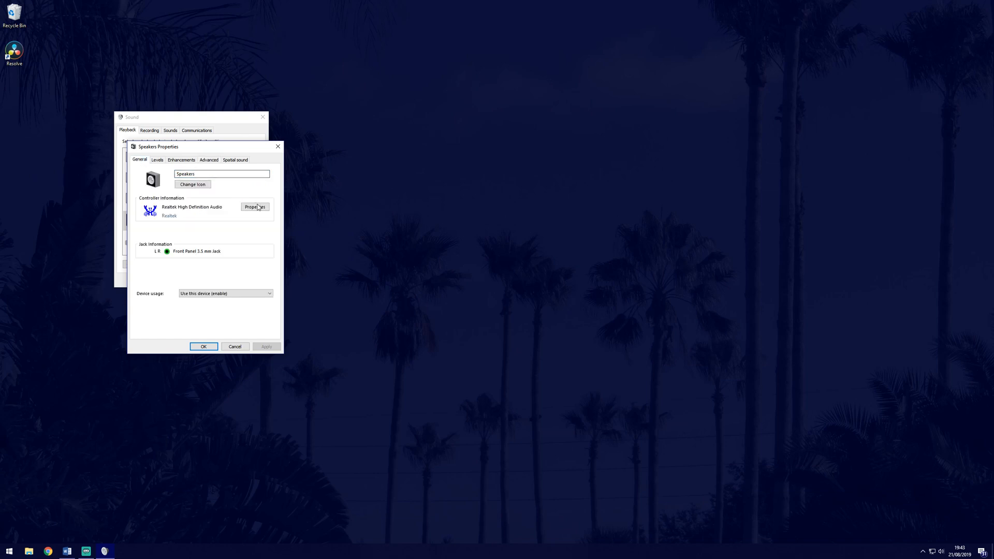
From the Realtek controller's Driver details, begin Uninstall Device with 'Delete the driver software' ticked
click(254, 206)
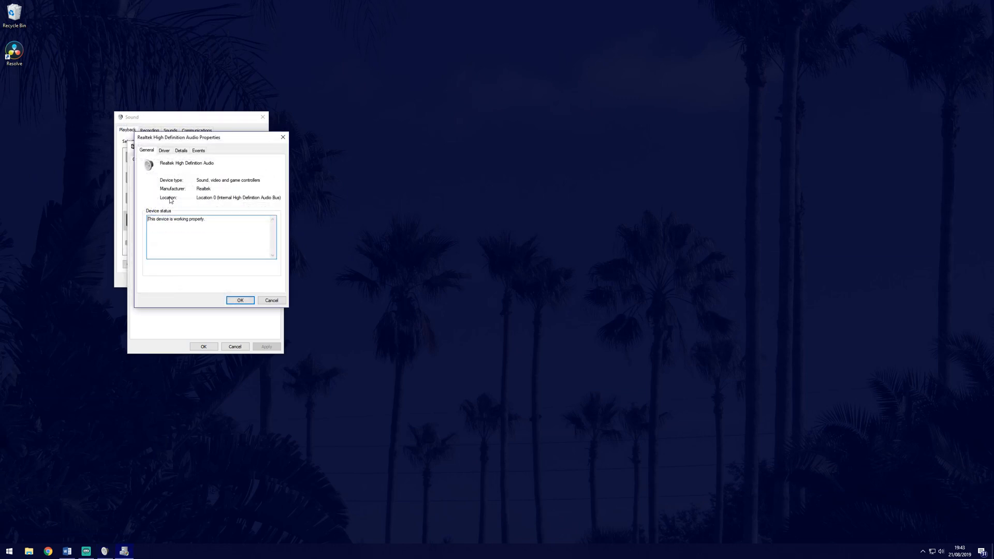
click(164, 150)
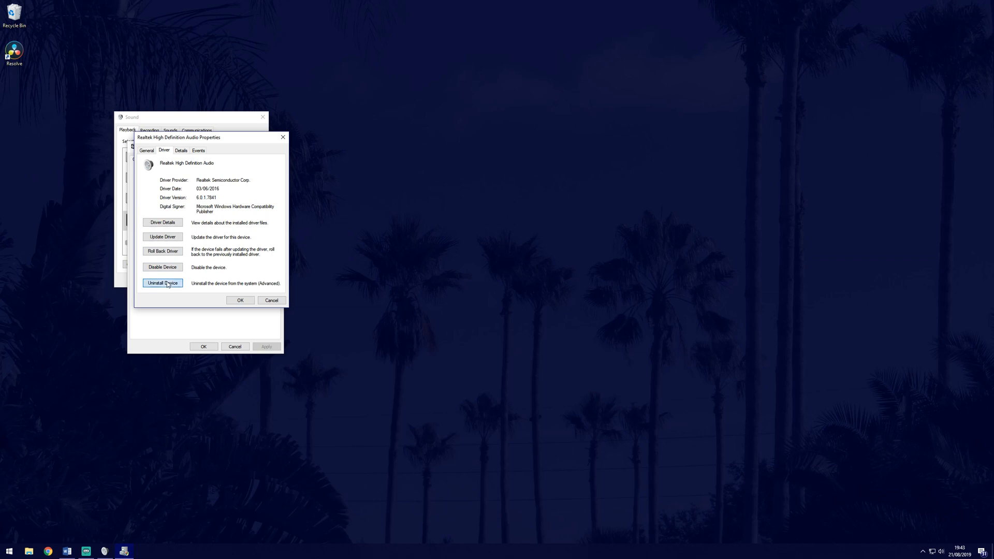
click(162, 283)
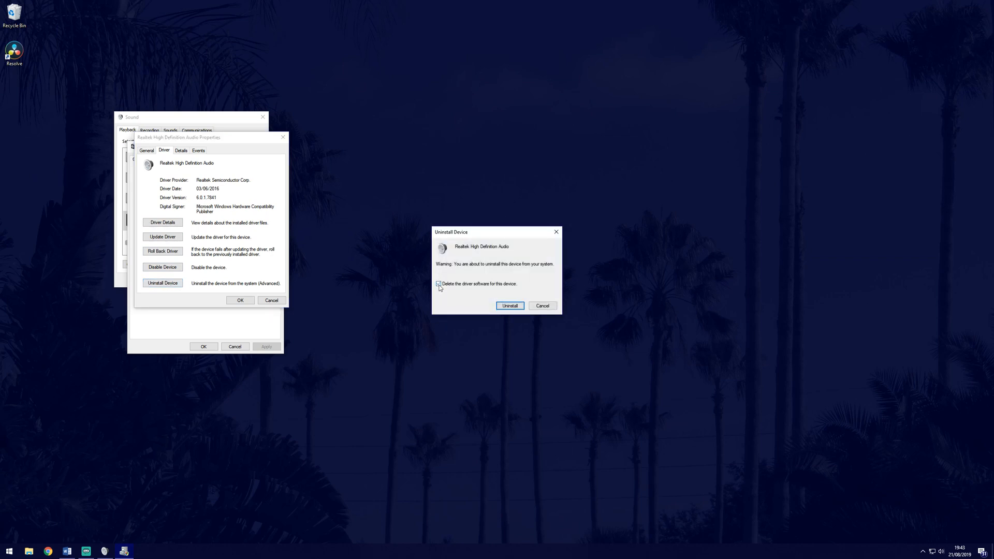
click(438, 283)
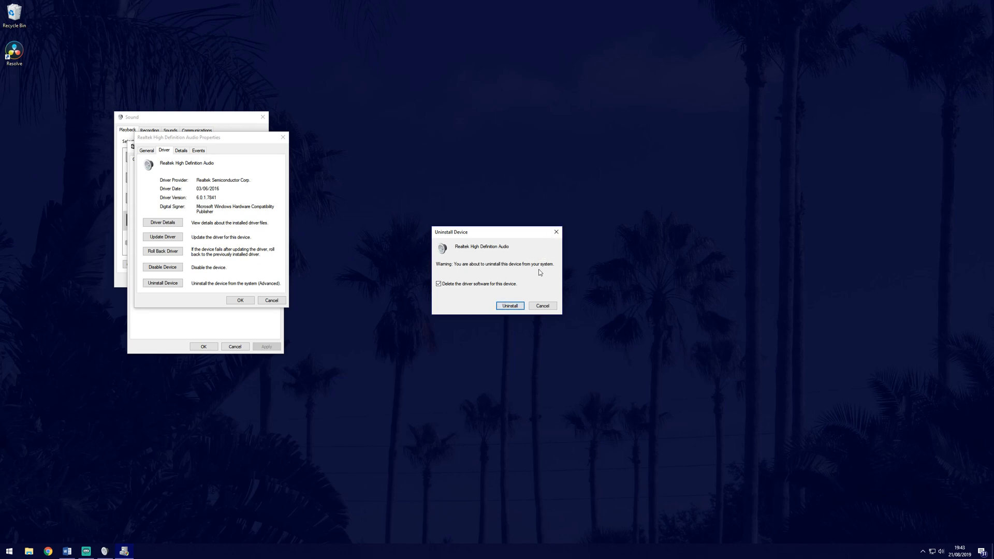
mouse_move(534, 282)
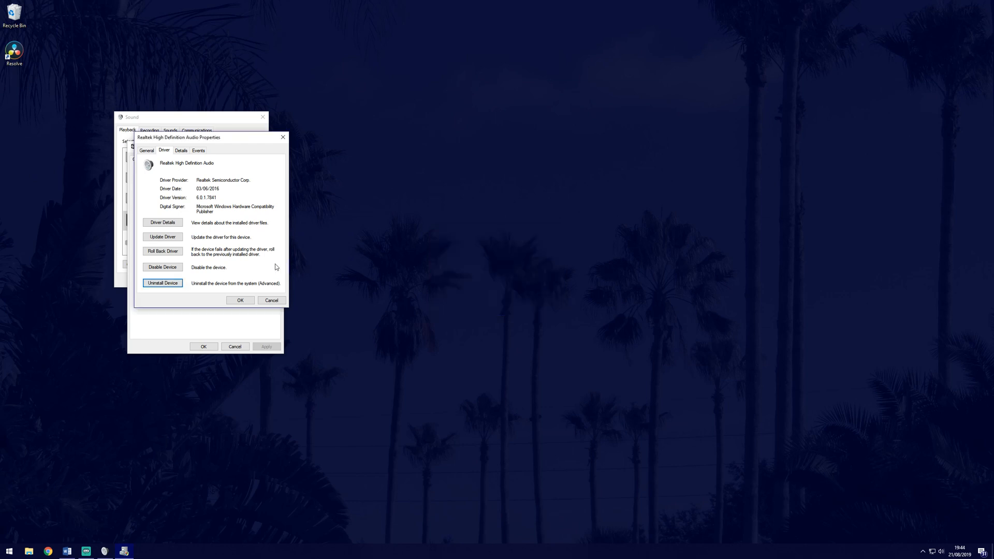
mouse_move(162, 237)
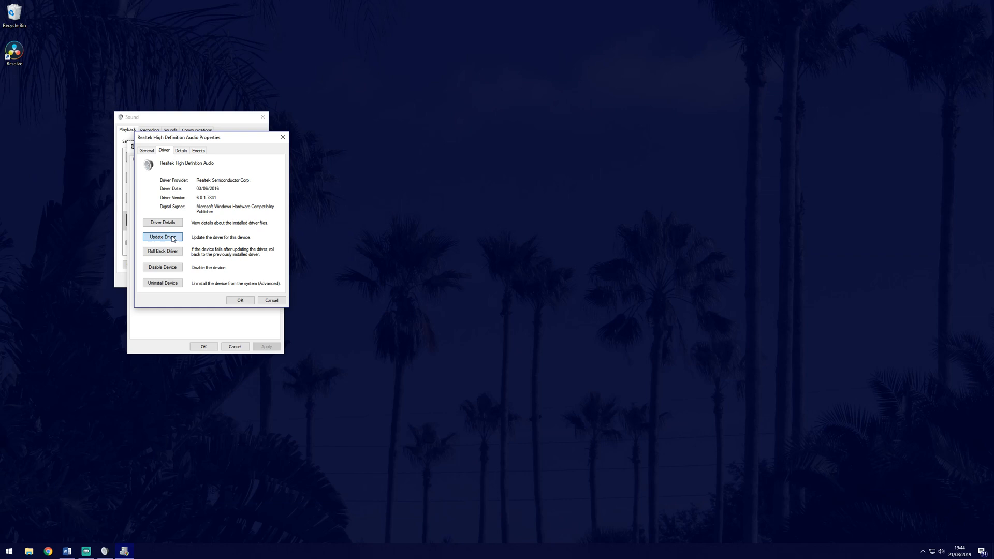
Update the Realtek audio driver by searching automatically for updated driver software
click(162, 237)
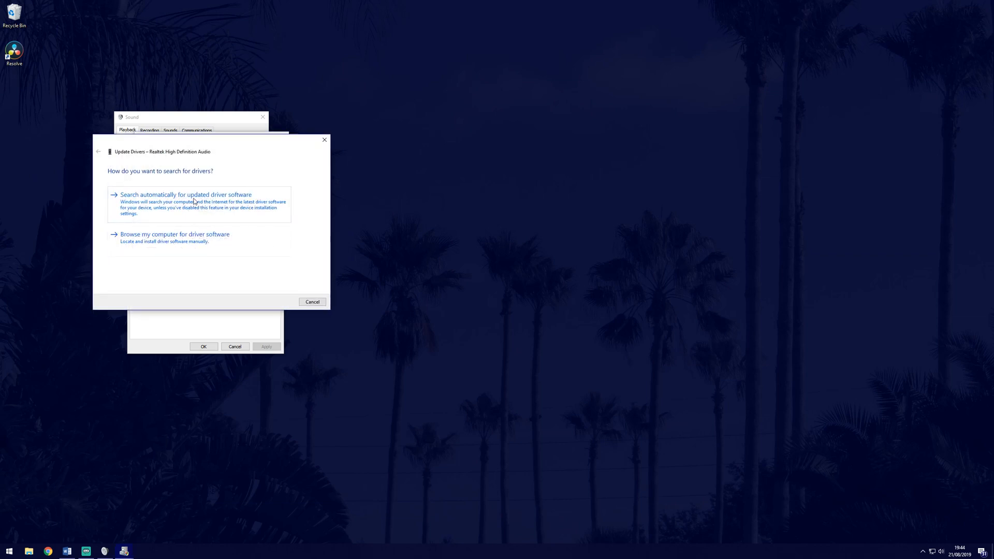
click(185, 195)
text(ser)
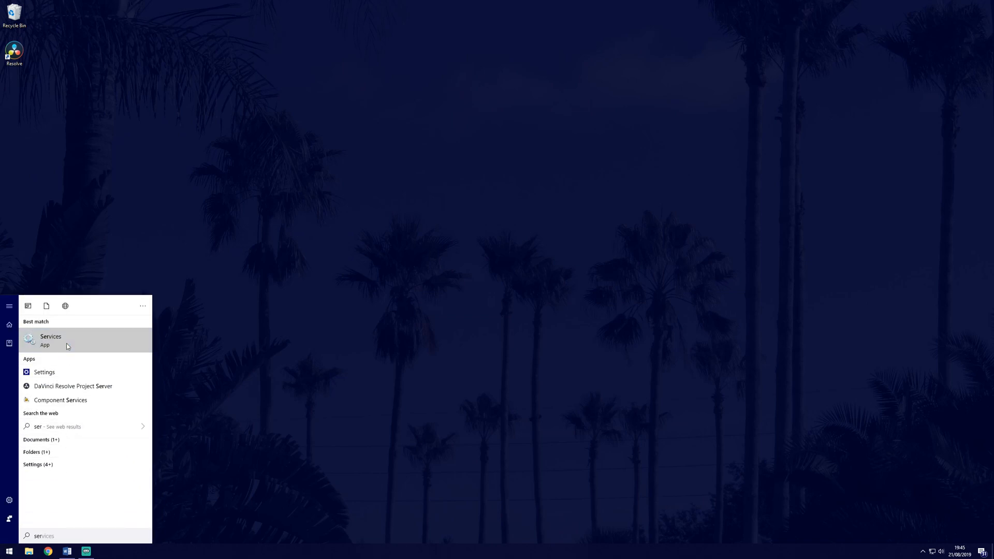
Bring up the Windows Audio service's properties from the Services list
click(51, 339)
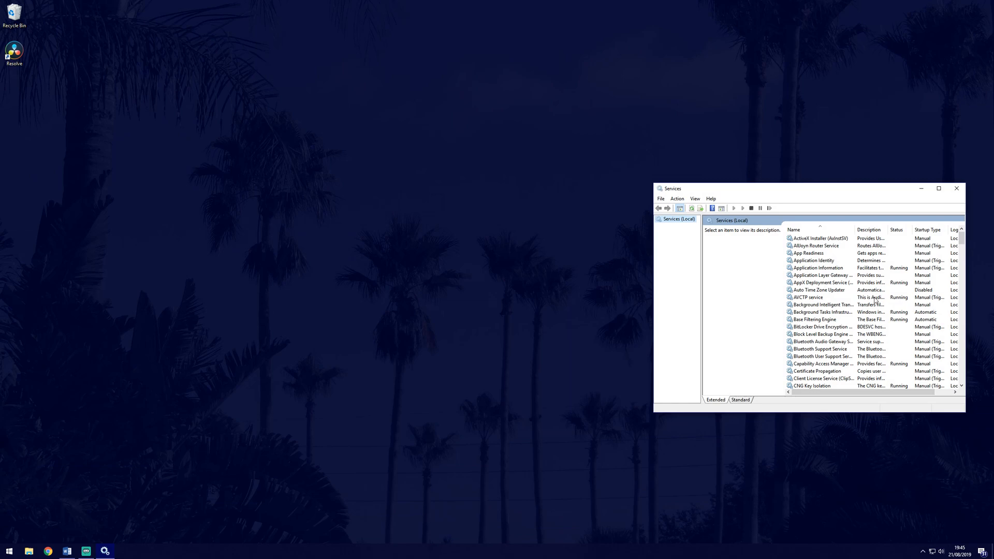
scroll(down, 3)
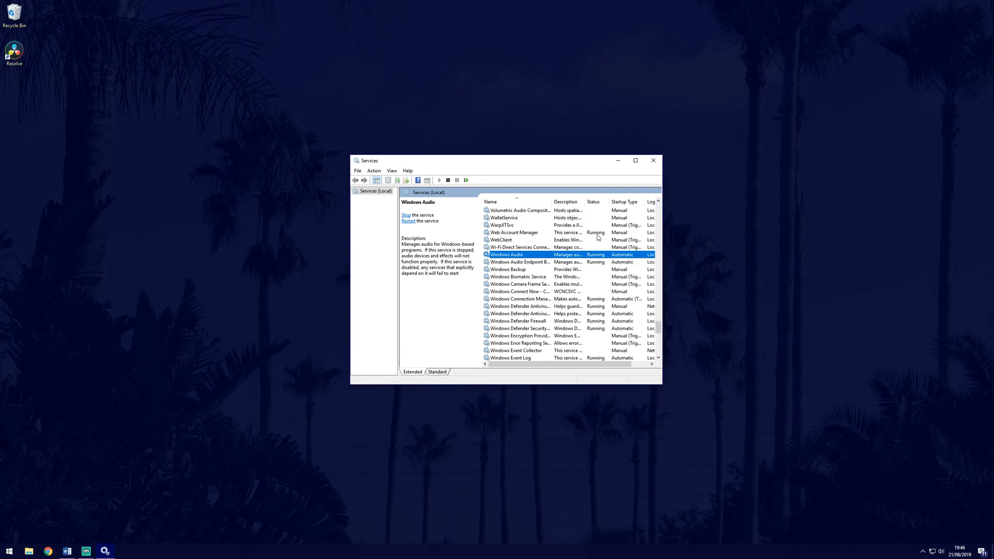
right_click(506, 255)
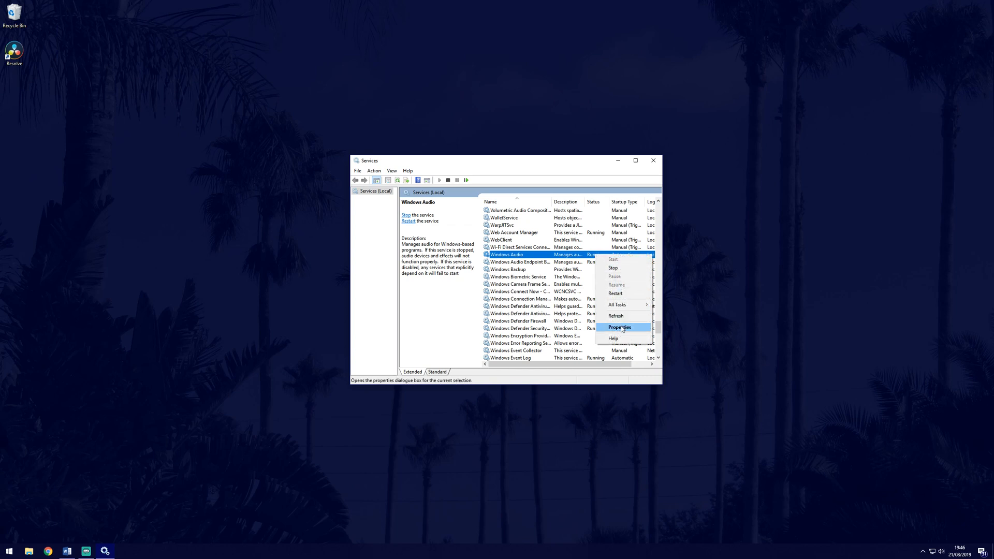
click(619, 327)
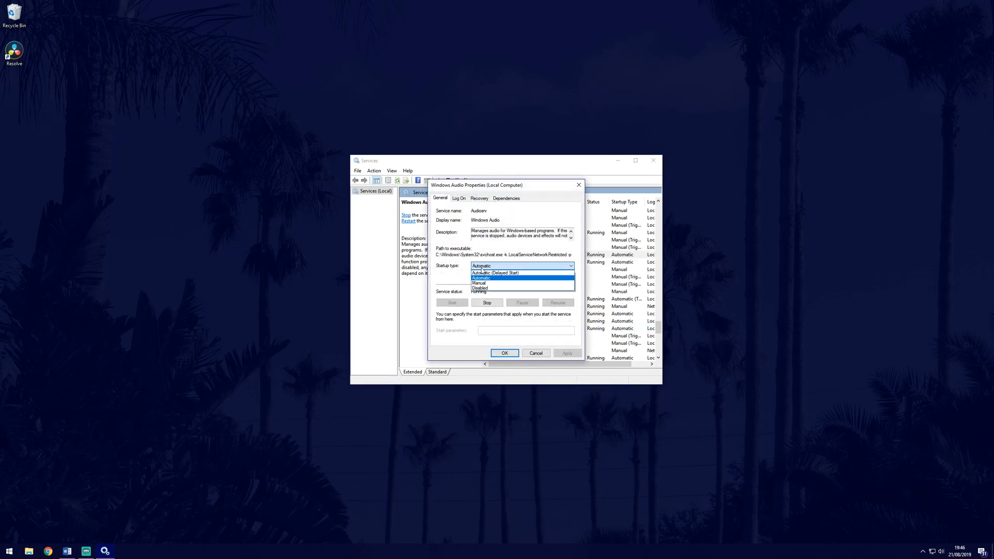